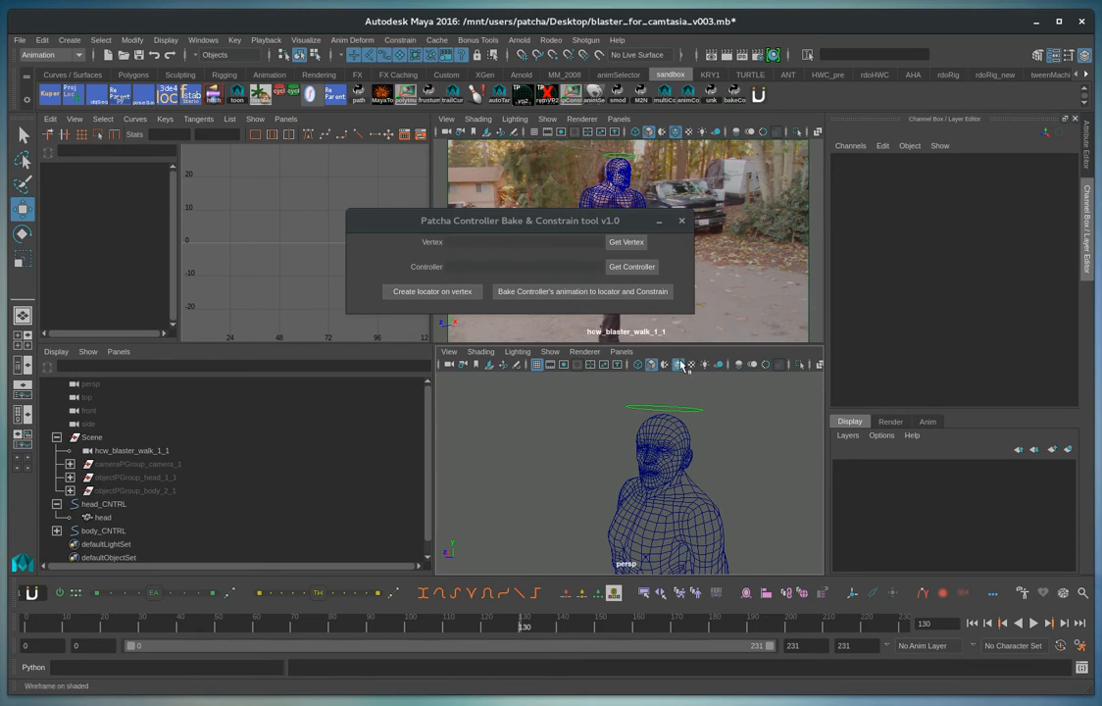
# Step: Select head_CNTRL in the Outliner, briefly checking body_CNTRL in between
pyautogui.click(104, 502)
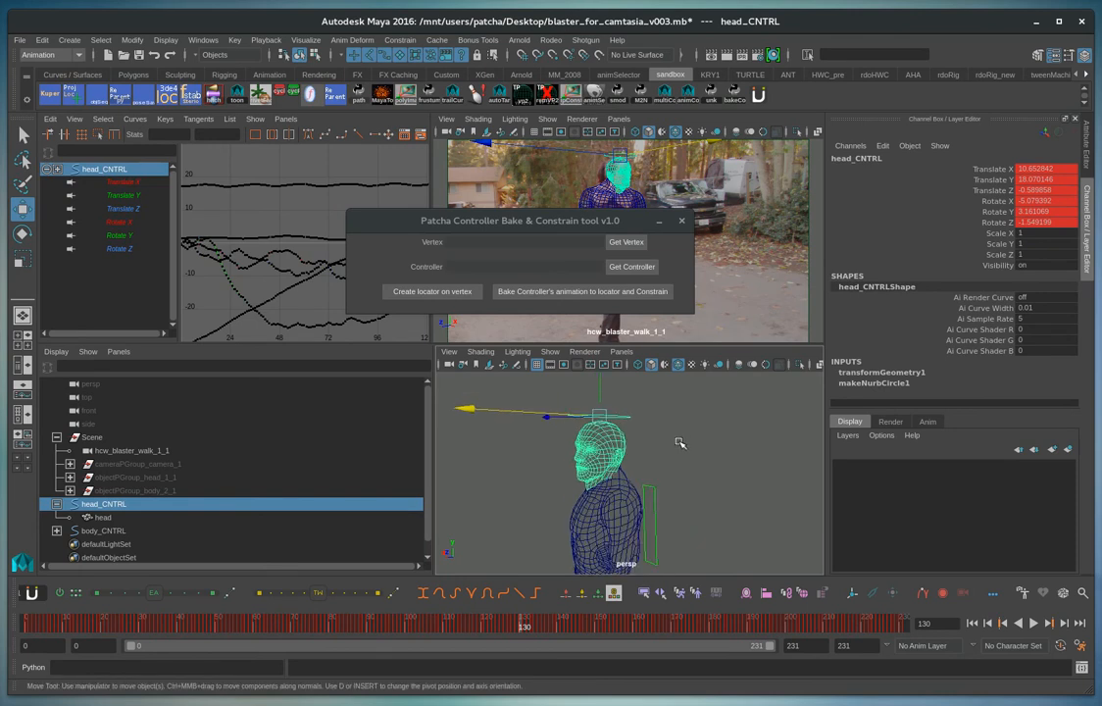
pyautogui.click(104, 530)
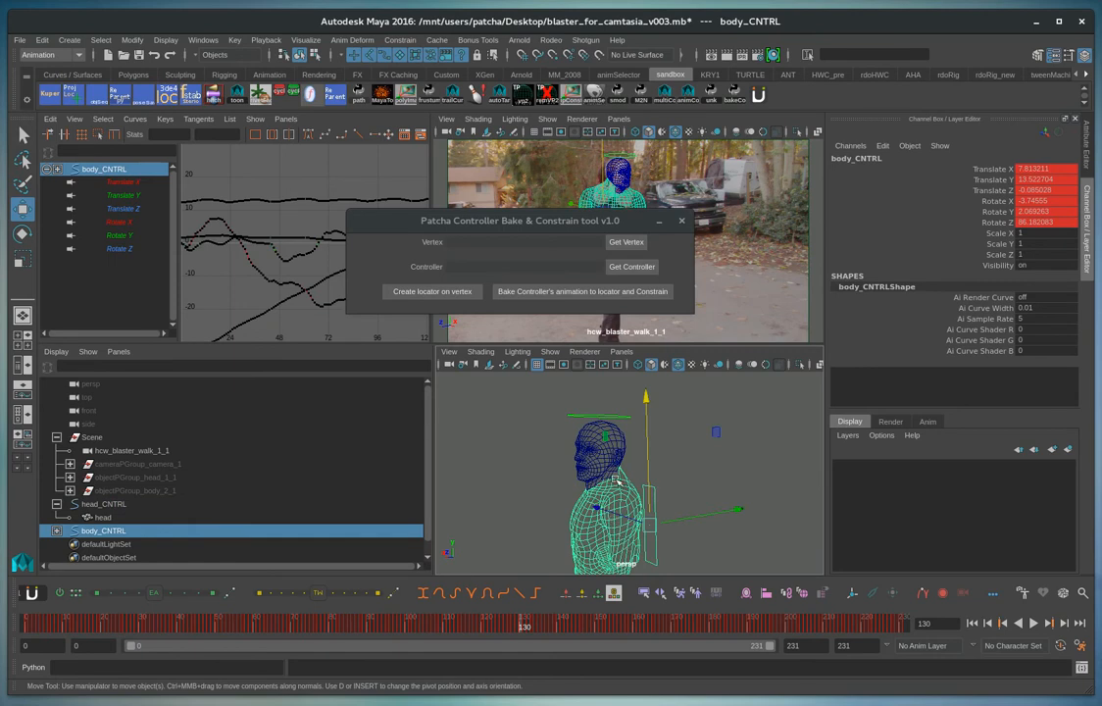
pyautogui.click(104, 501)
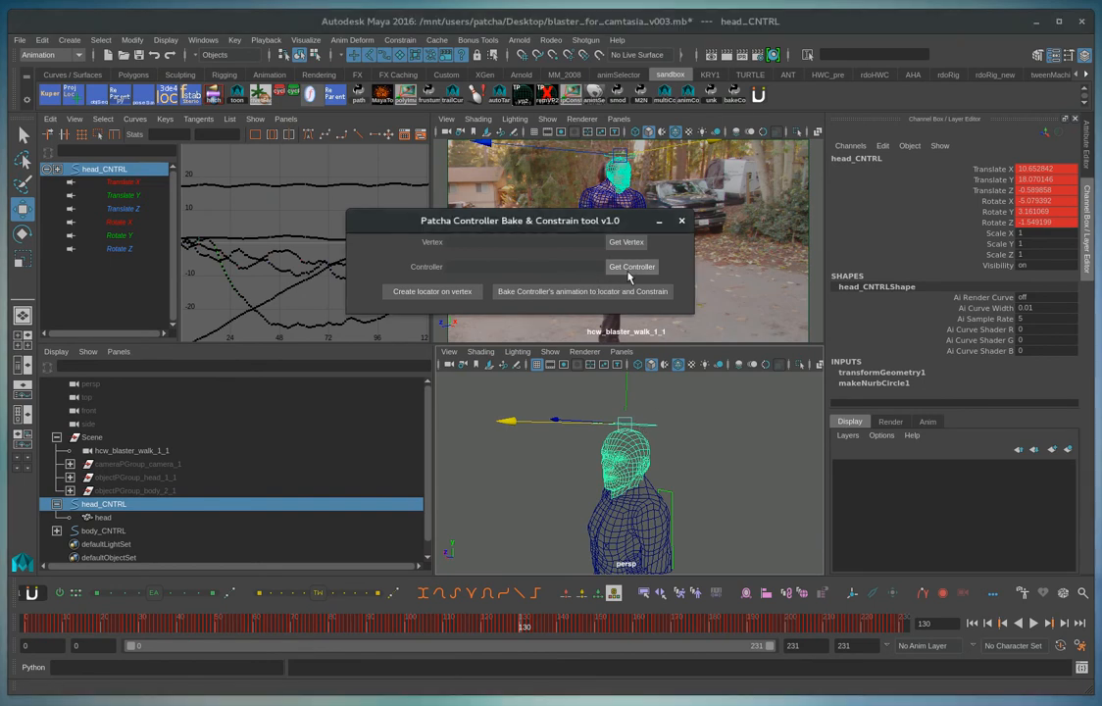
# Step: Load head_CNTRL as the tool's controller and nose vertex 665 as its vertex
pyautogui.click(631, 266)
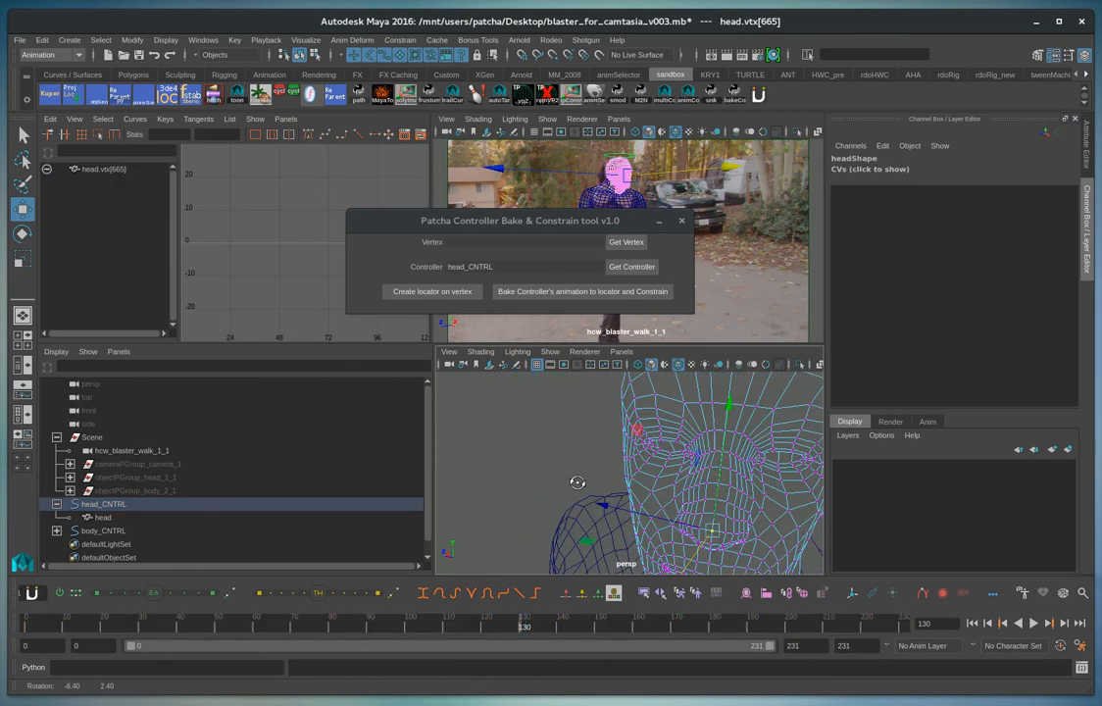
pyautogui.click(625, 243)
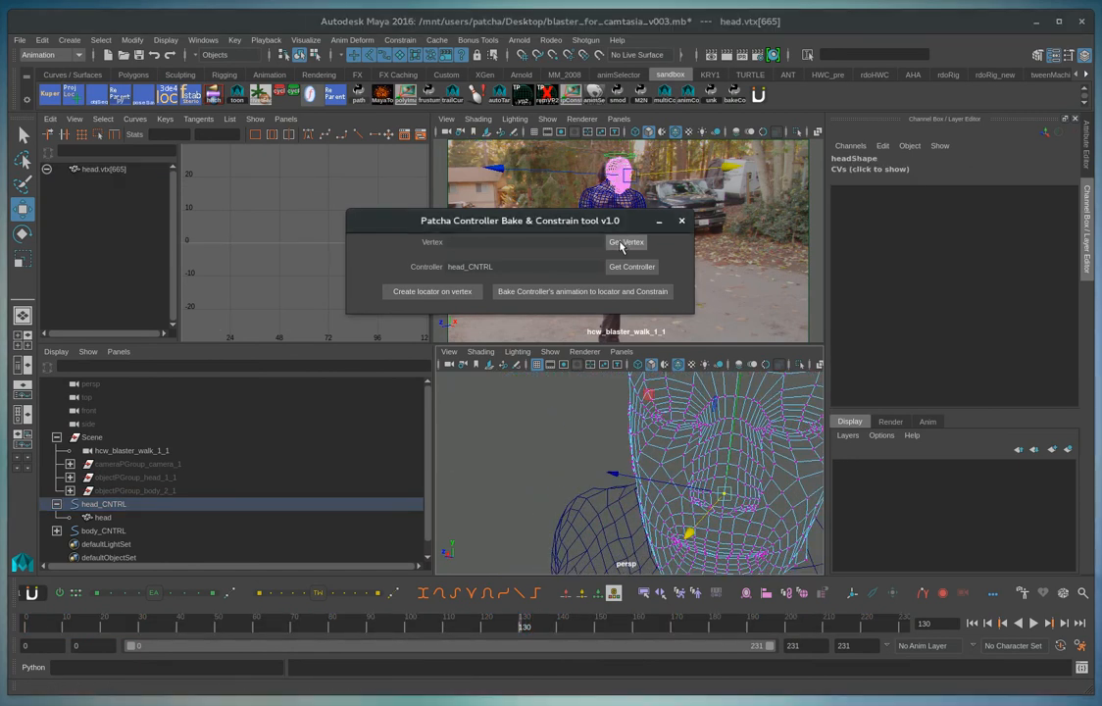
pyautogui.click(625, 243)
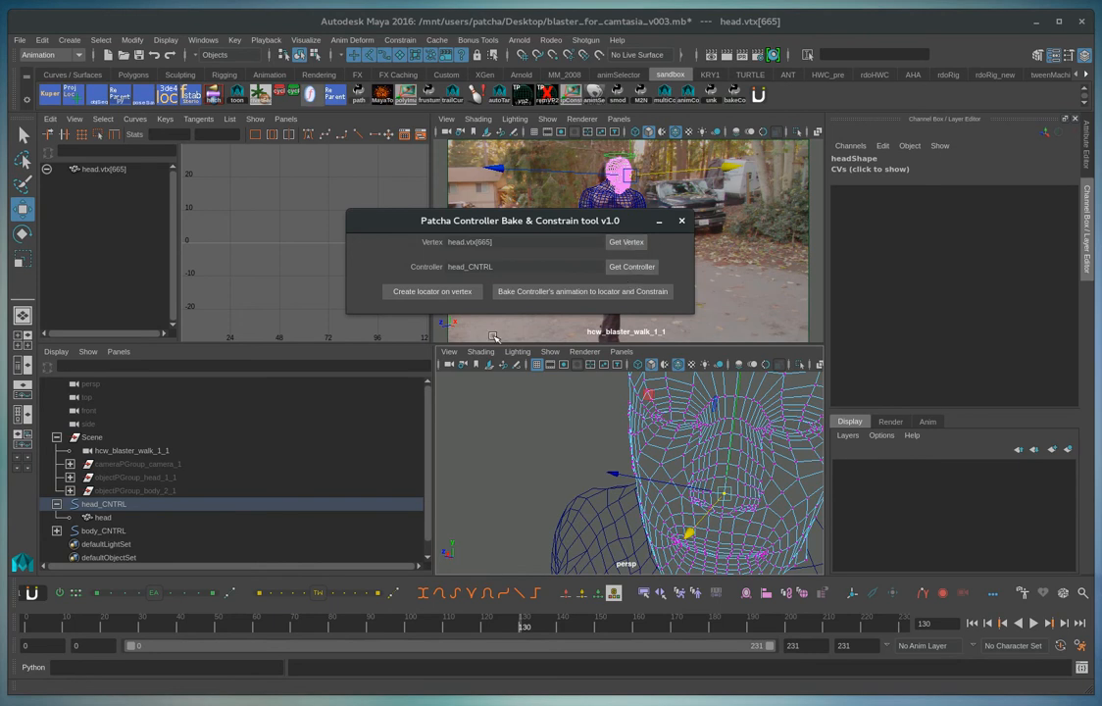
pyautogui.moveTo(461, 263)
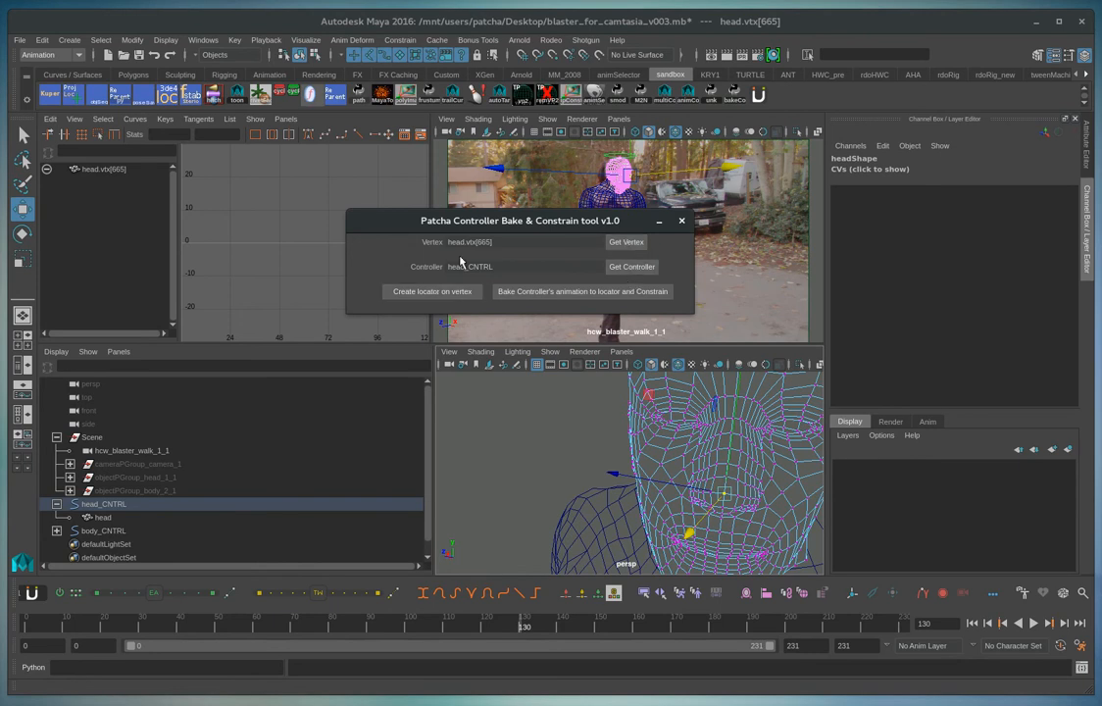
# Step: Create locator1 at the chosen nose vertex and inspect it in the perspective view
pyautogui.click(431, 290)
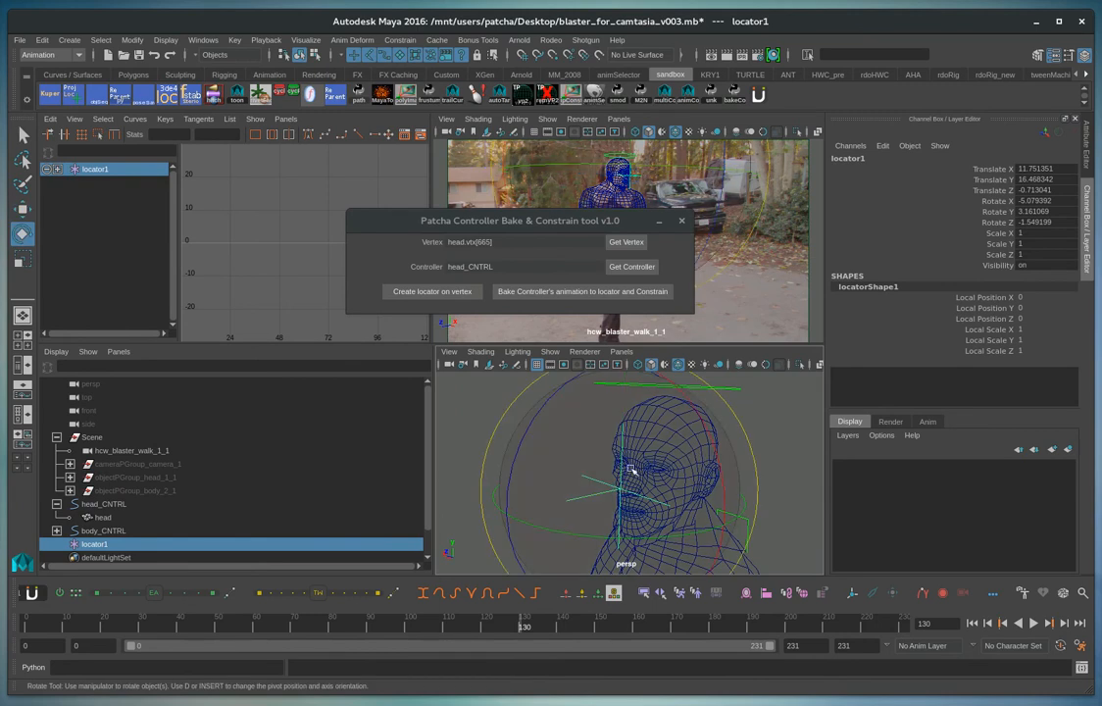
pyautogui.moveTo(628, 480); pyautogui.dragTo(541, 427)
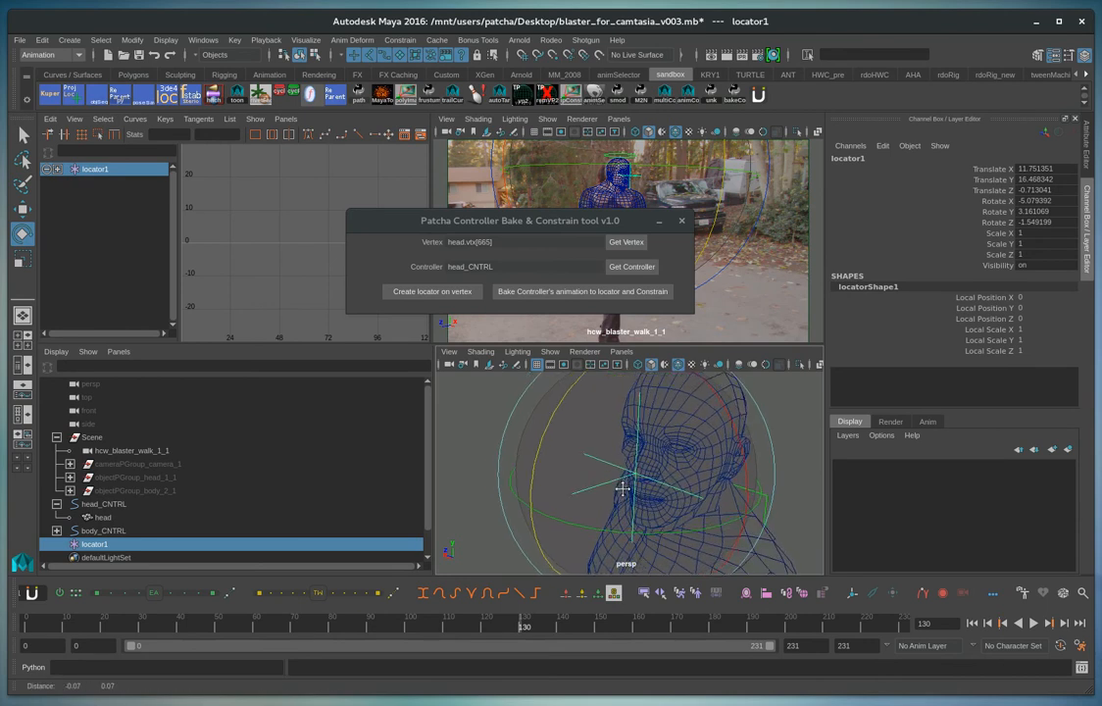
pyautogui.click(582, 290)
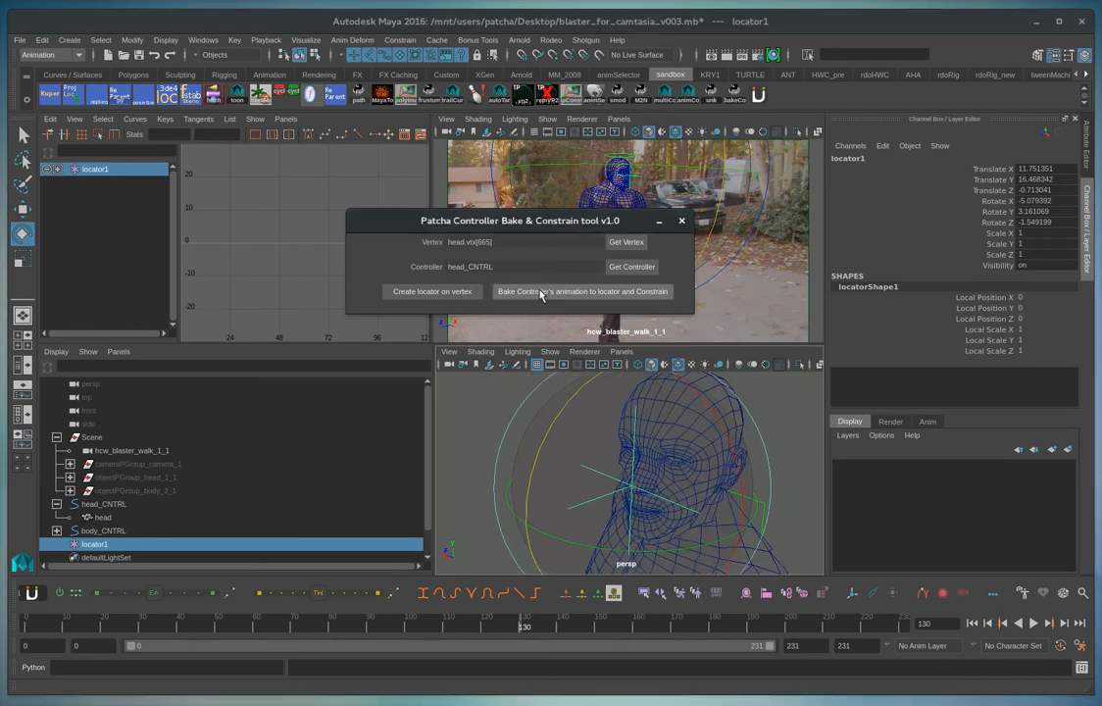
# Step: Bake head_CNTRL's animation onto locator1 and parent-constrain the controller to it
pyautogui.click(582, 290)
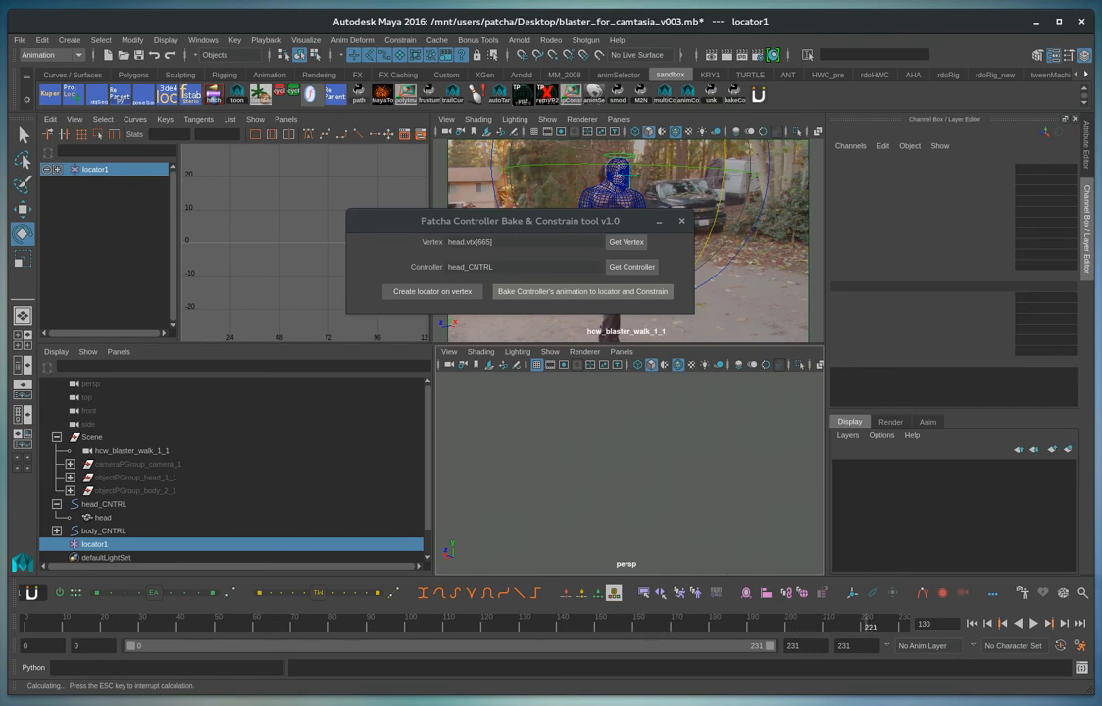
pyautogui.click(582, 290)
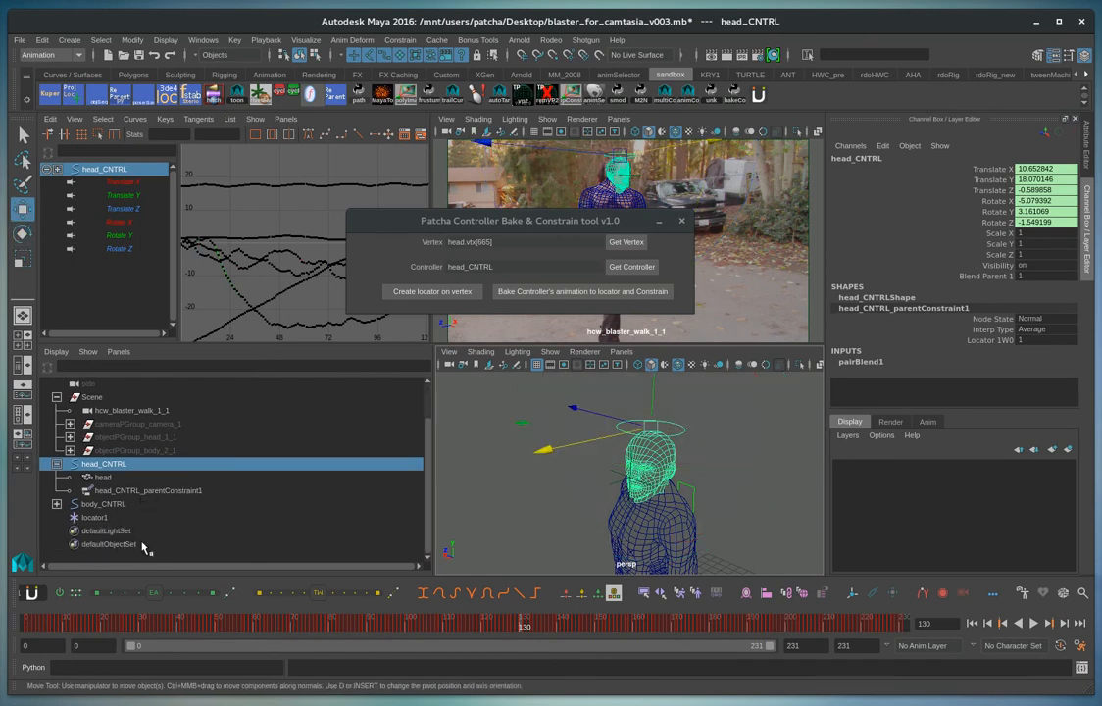
# Step: Verify locator1's baked keys and head_CNTRL's parent constraint, then begin renaming locator1
pyautogui.click(94, 518)
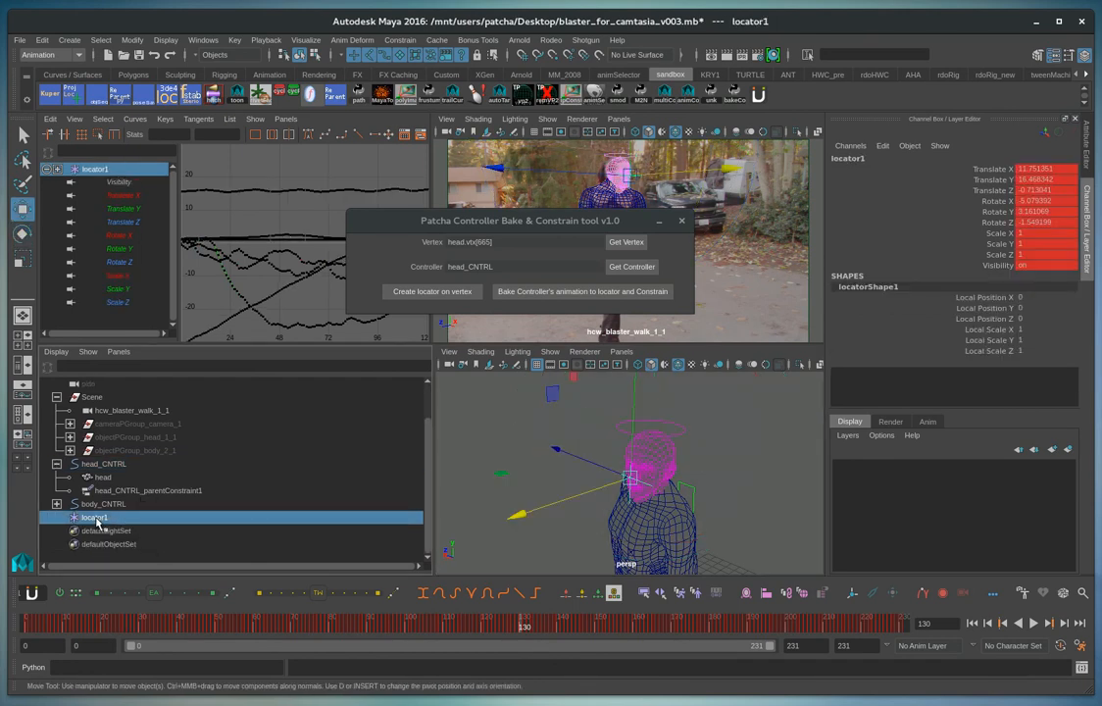
pyautogui.click(106, 463)
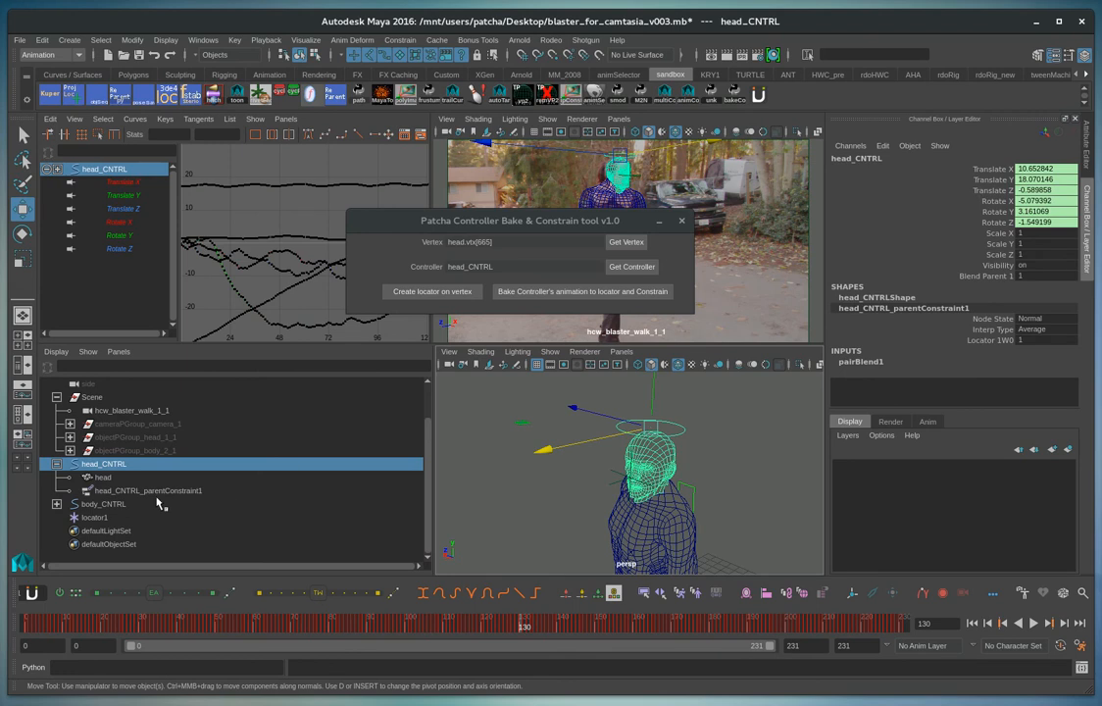
pyautogui.click(95, 518)
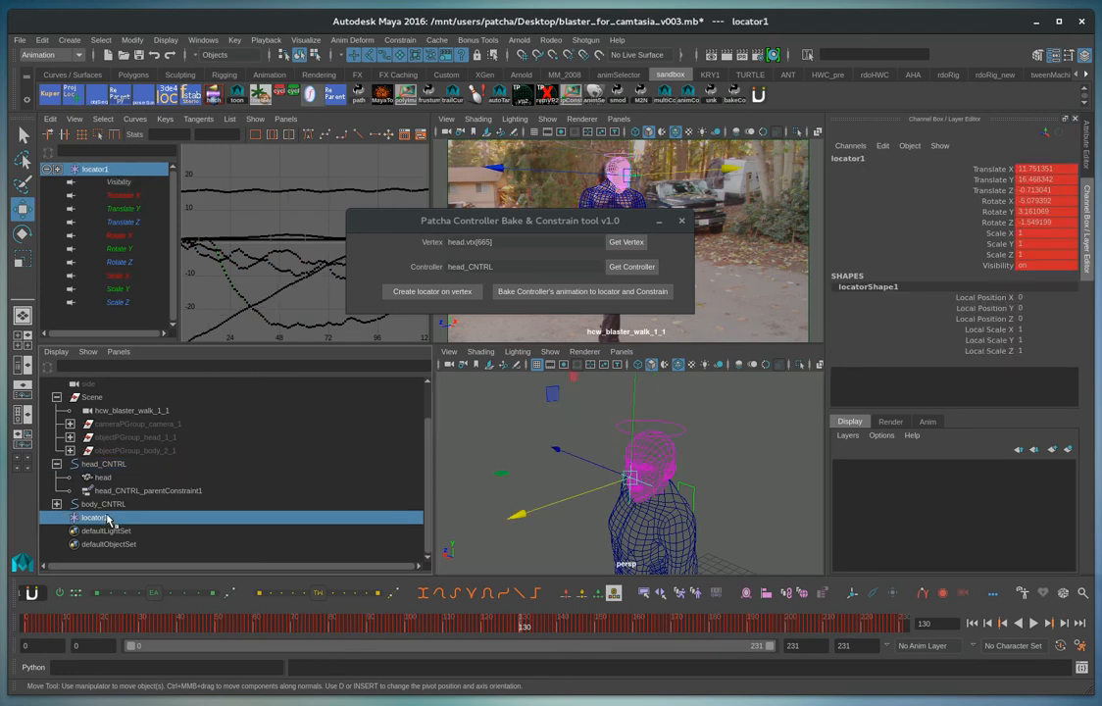
pyautogui.moveTo(116, 504)
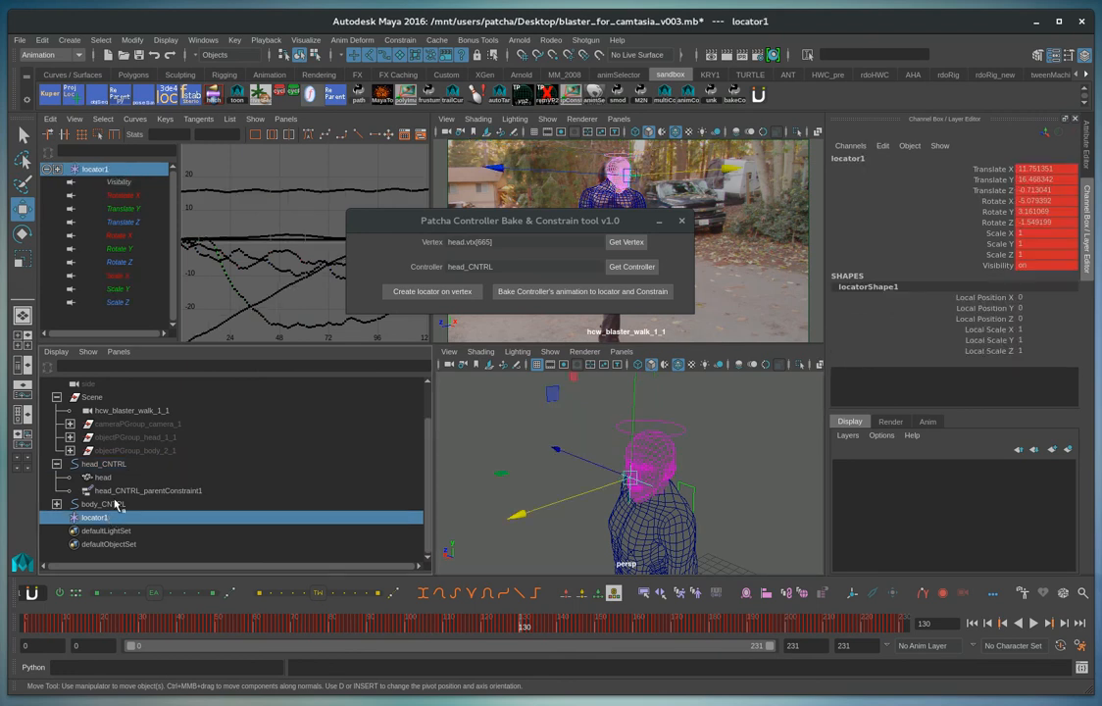
pyautogui.doubleClick(95, 517)
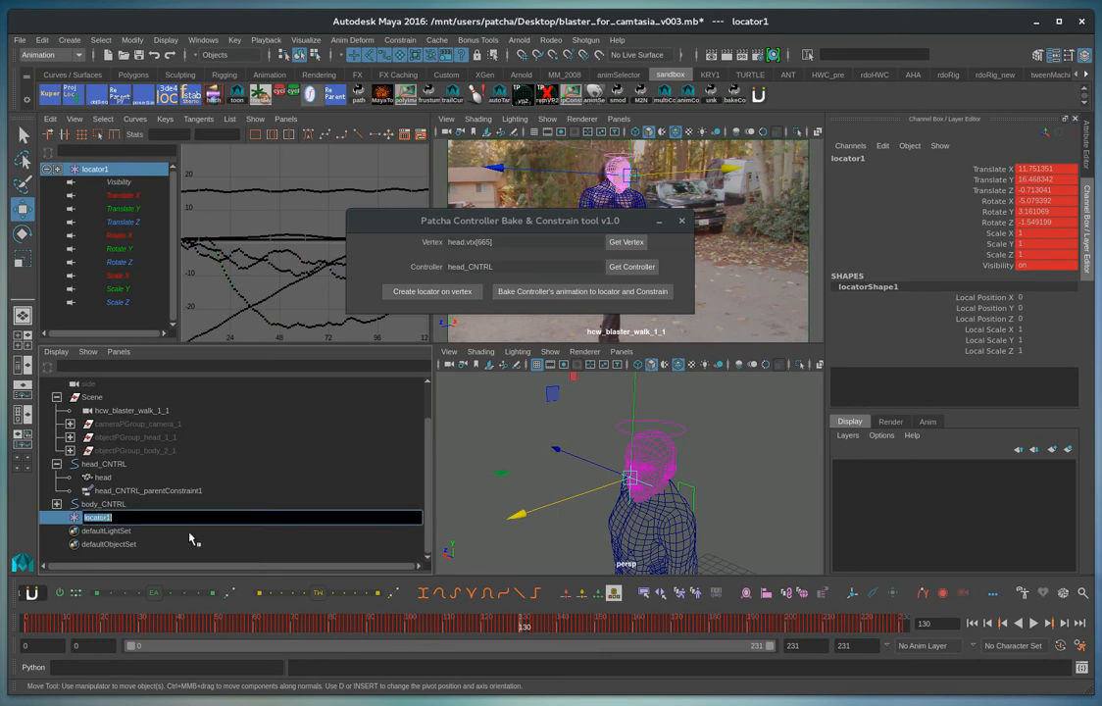